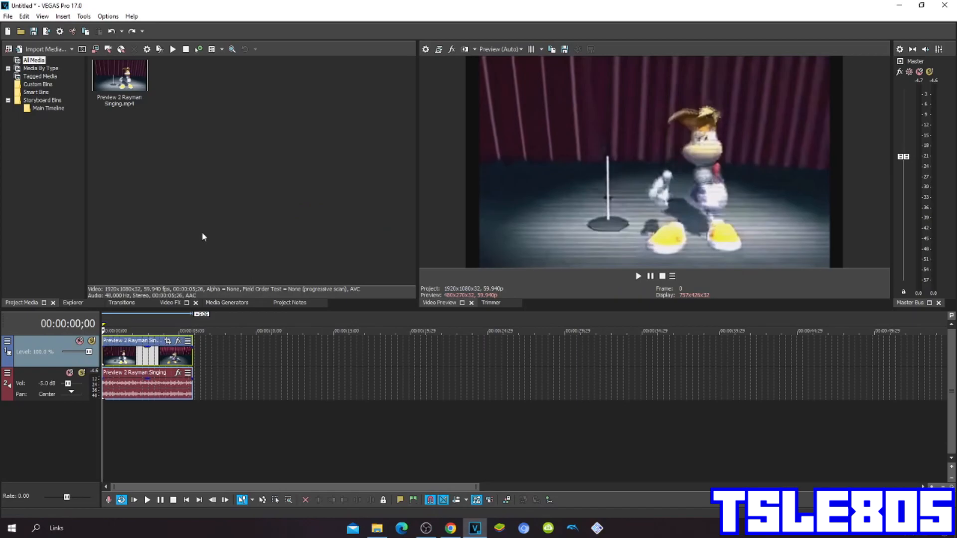
{"action": "mouse_move", "coordinate": [29, 6]}
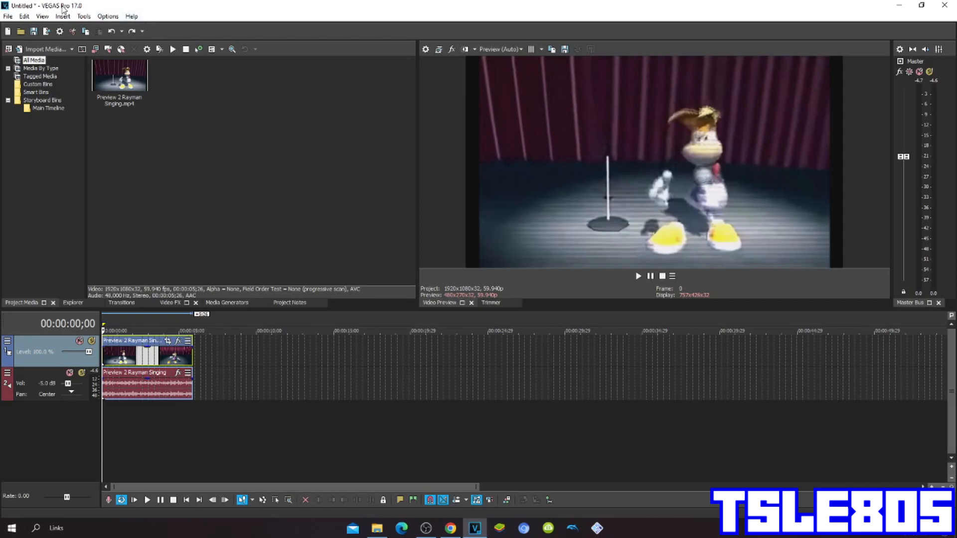
{"action": "mouse_move", "coordinate": [116, 9]}
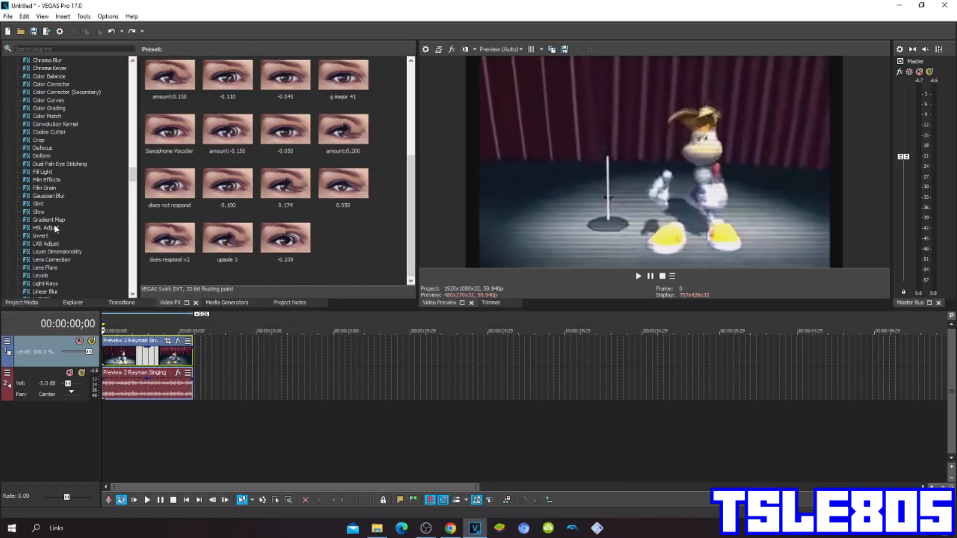
- Apply the HSL Adjust 'luig group' preset to the Rayman clip, turning it pinkish
{"action": "left_click", "coordinate": [43, 227]}
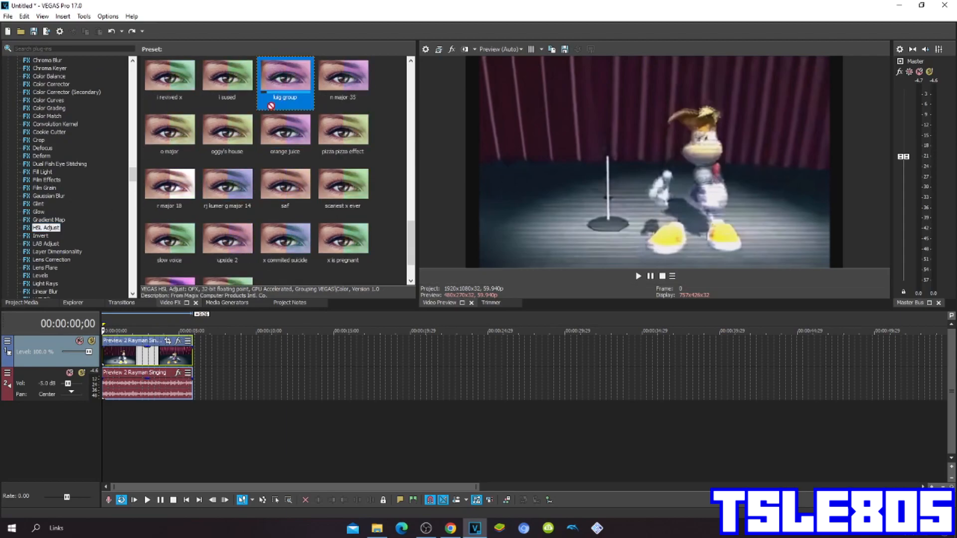
{"action": "double_click", "coordinate": [285, 74]}
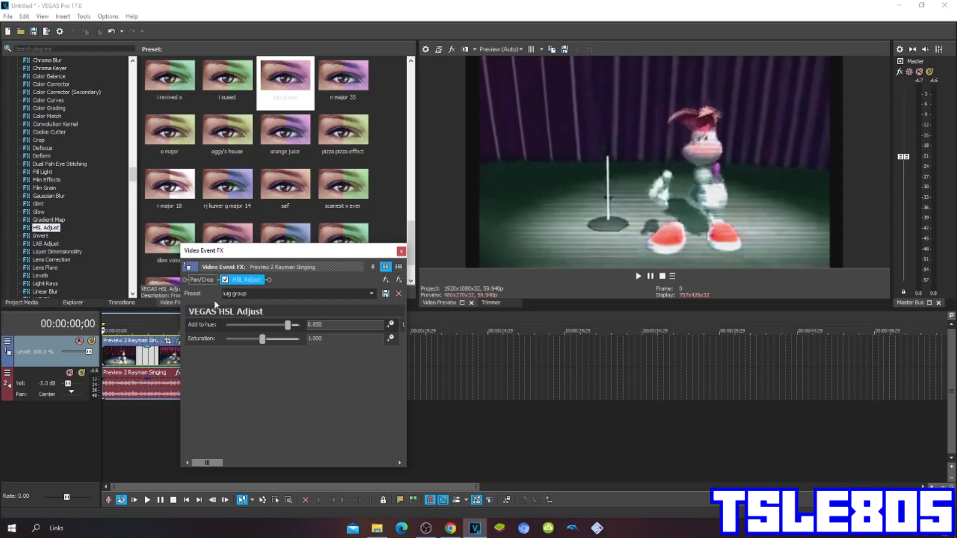
{"action": "mouse_move", "coordinate": [211, 332]}
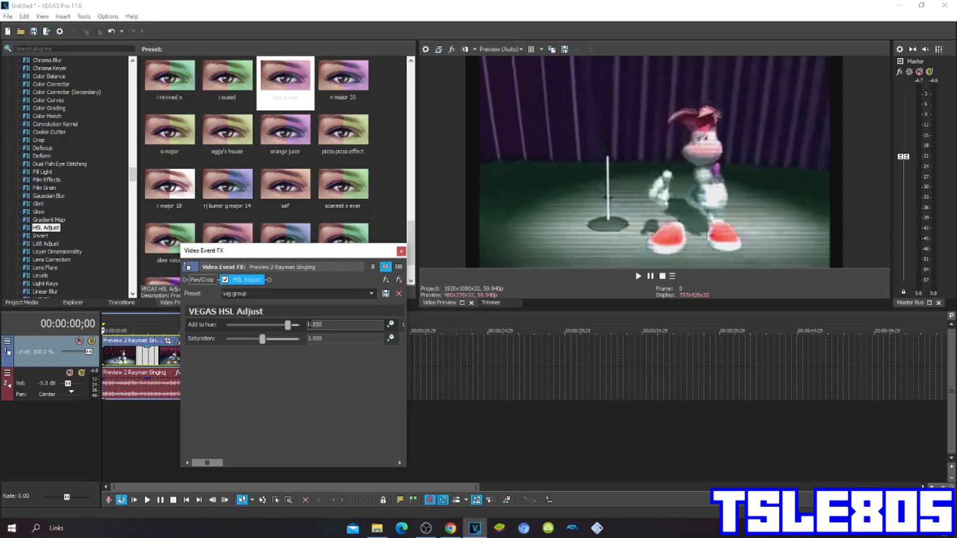
{"action": "left_click", "coordinate": [400, 251]}
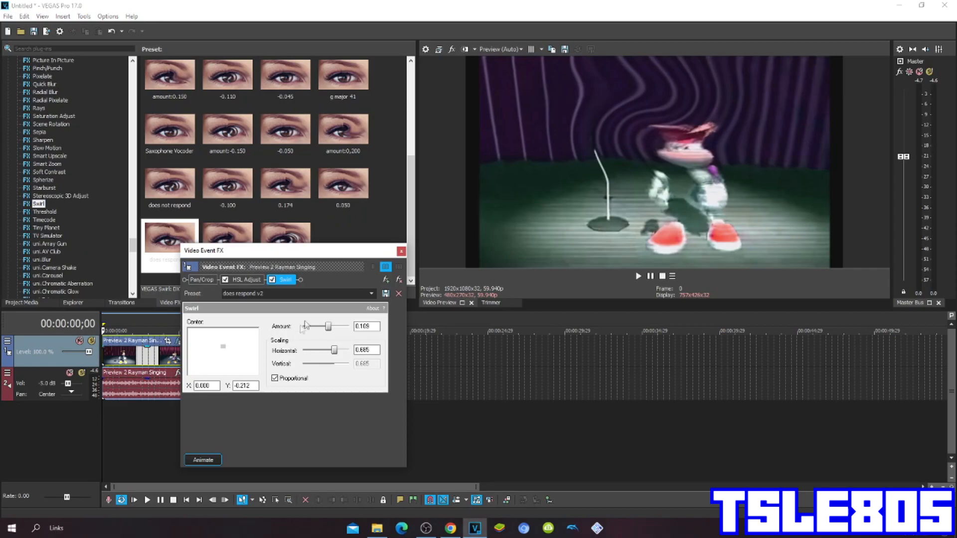
{"action": "mouse_move", "coordinate": [290, 329]}
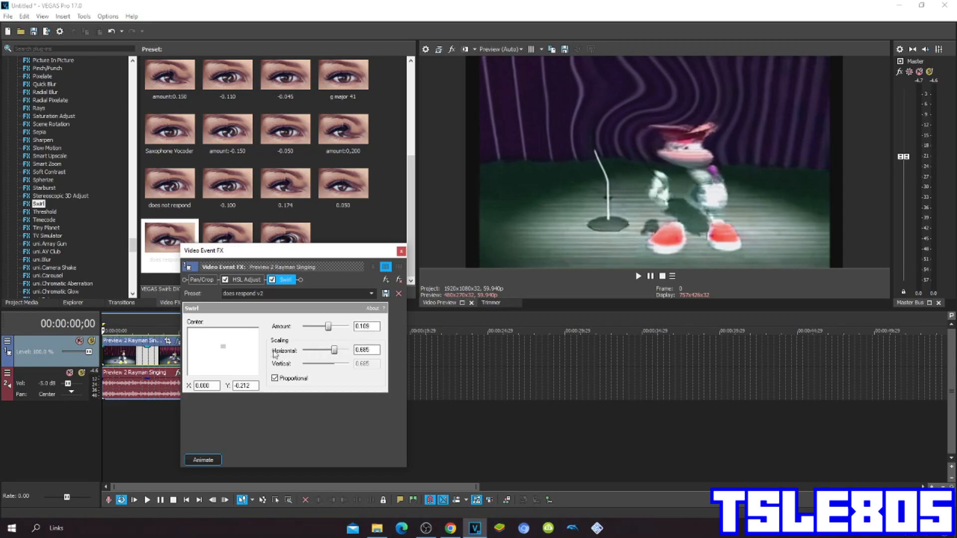
- Add the Swirl 'does respond v2' preset to the clip and close Video Event FX
{"action": "left_click", "coordinate": [367, 350]}
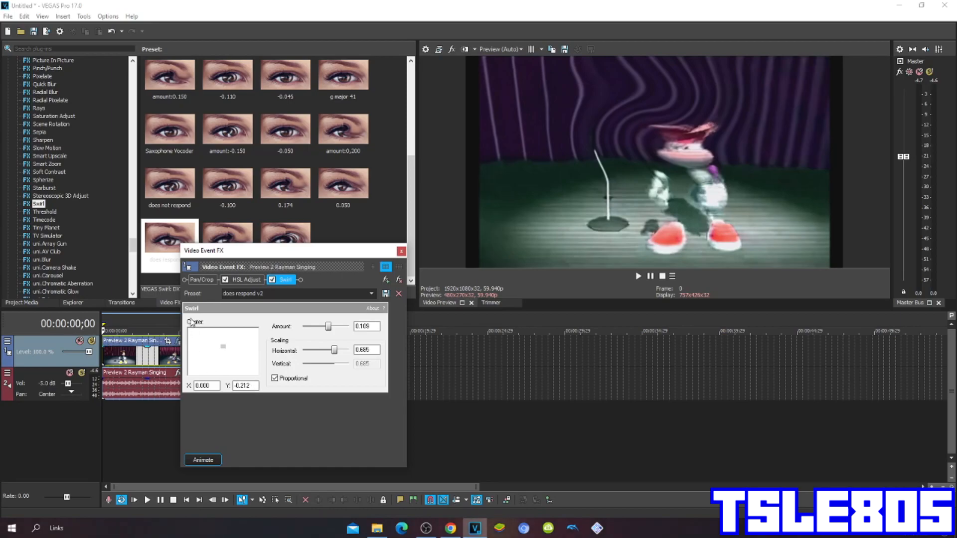
{"action": "mouse_move", "coordinate": [188, 392]}
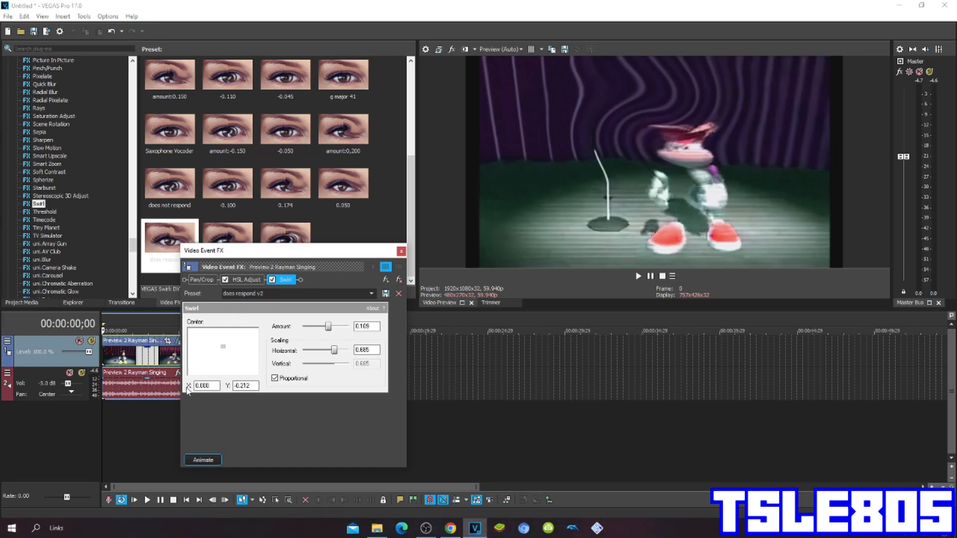
{"action": "left_click", "coordinate": [205, 385]}
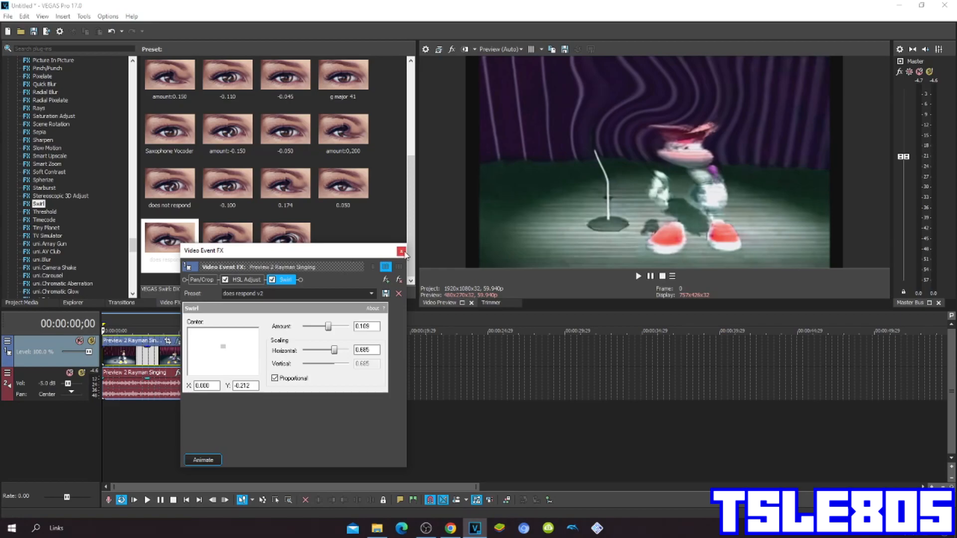
{"action": "left_click", "coordinate": [401, 251]}
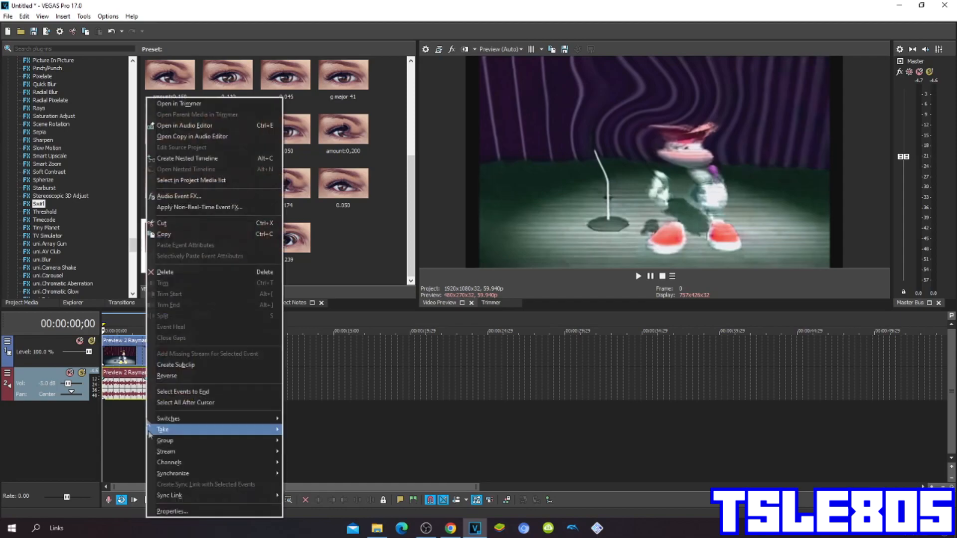
- In the audio clip's properties, switch the stretch/pitch method to Classic and pick an attribute
{"action": "left_click", "coordinate": [172, 511]}
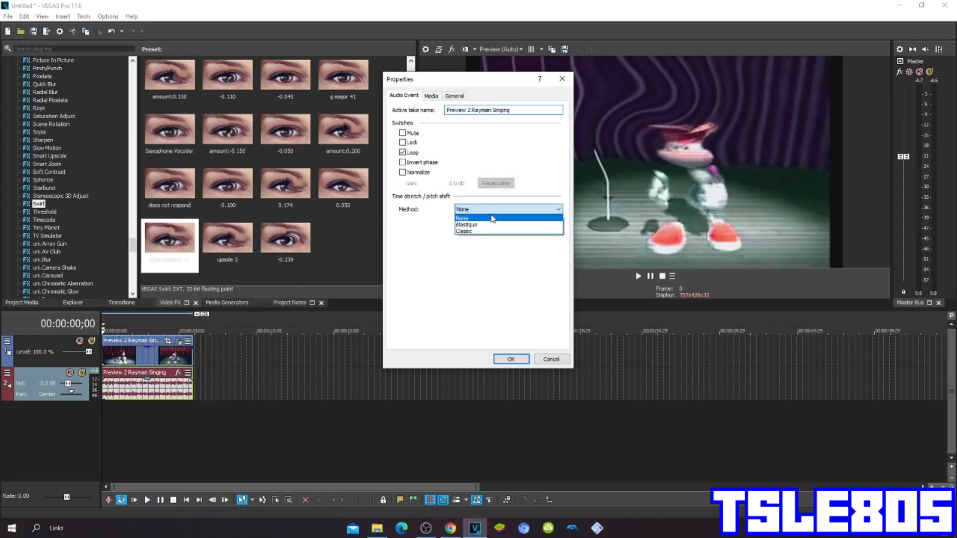
{"action": "left_click", "coordinate": [467, 218]}
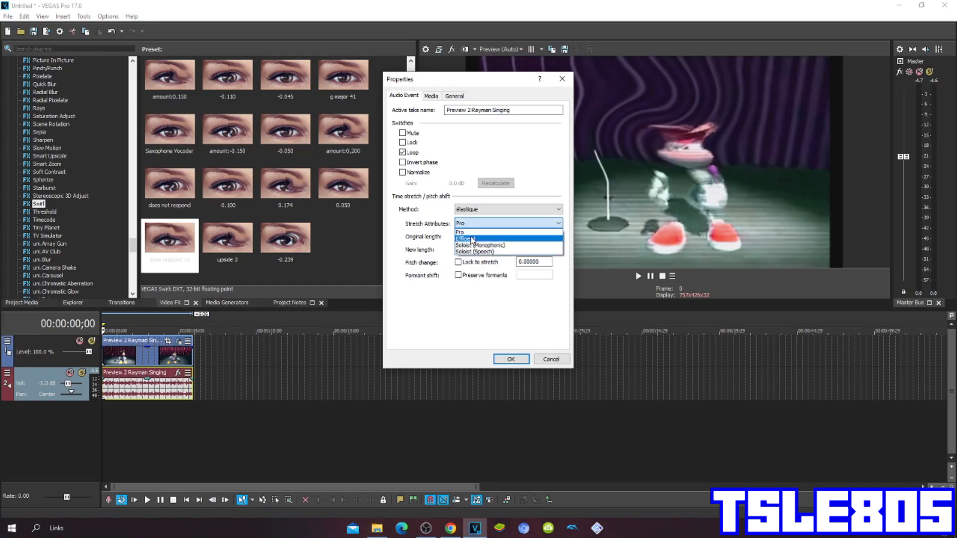
{"action": "left_click", "coordinate": [465, 238]}
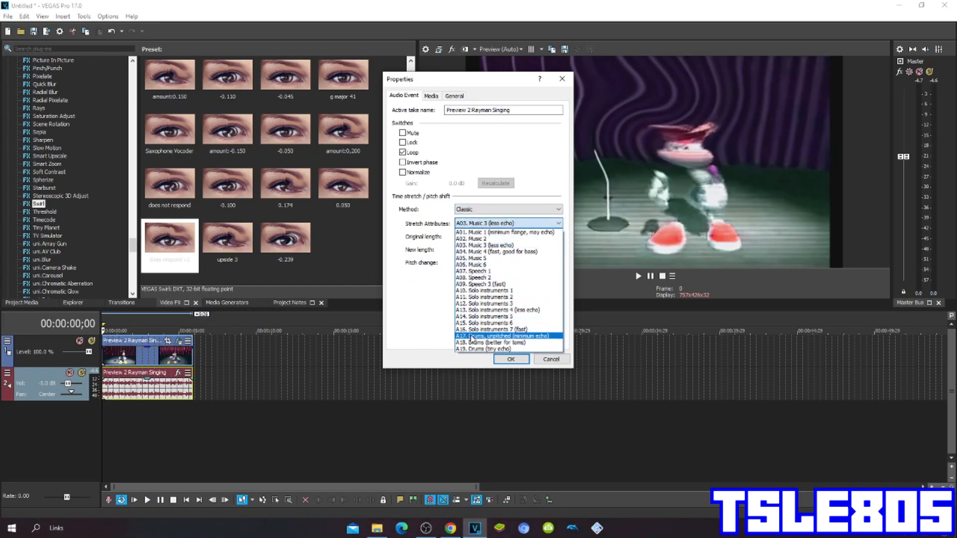
{"action": "left_click", "coordinate": [503, 335]}
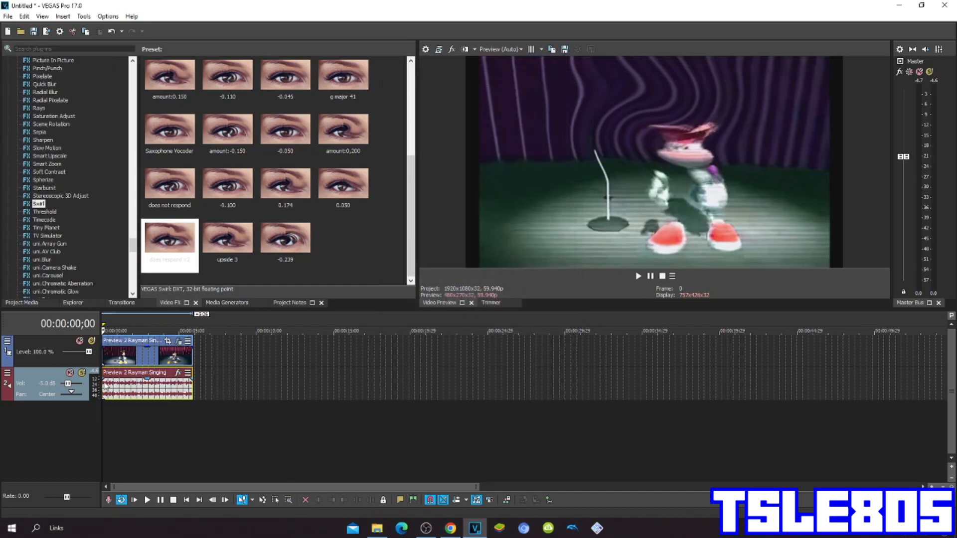
- Duplicate the Rayman Singing audio track onto a new track below
{"action": "right_click", "coordinate": [147, 381]}
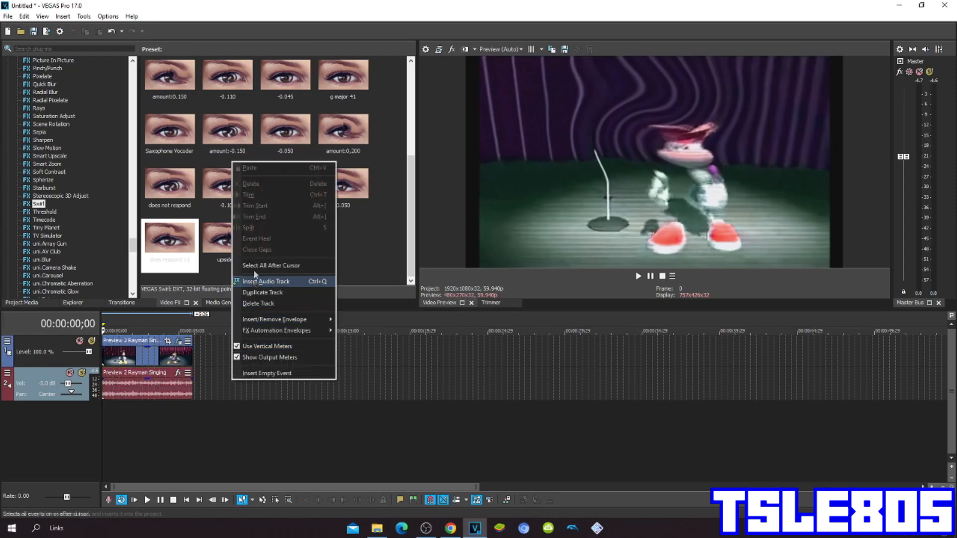
{"action": "left_click", "coordinate": [266, 281]}
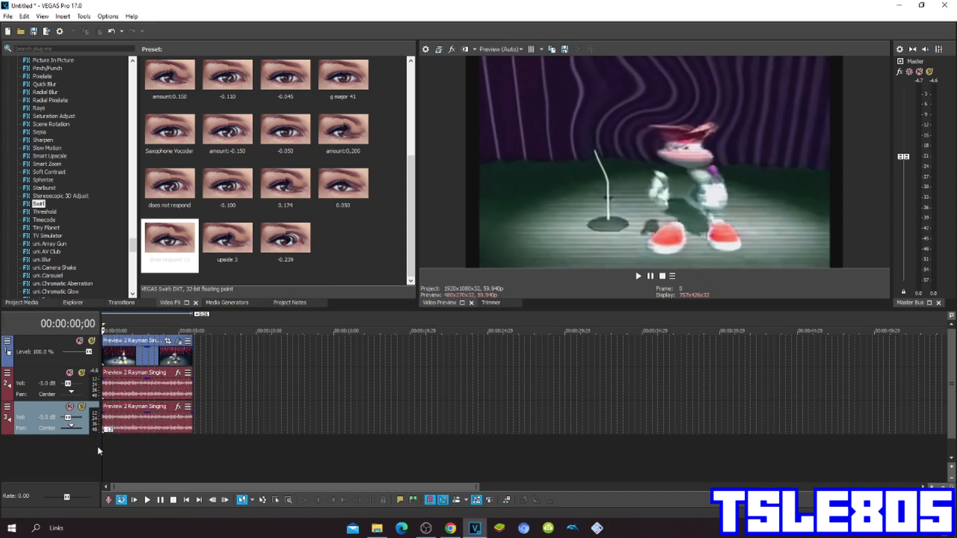
{"action": "mouse_move", "coordinate": [288, 430]}
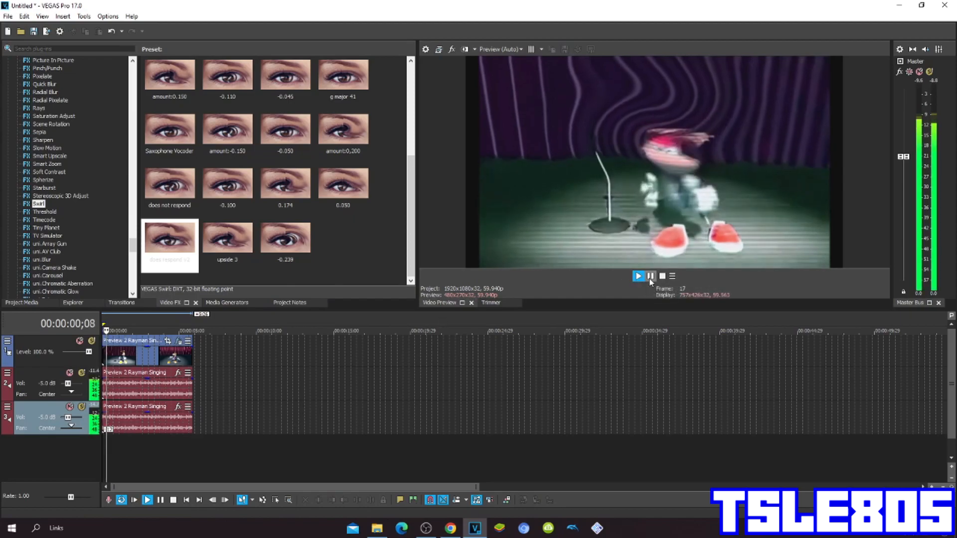
- Play the project in Video Preview for about six seconds, then pause
{"action": "left_click", "coordinate": [638, 275]}
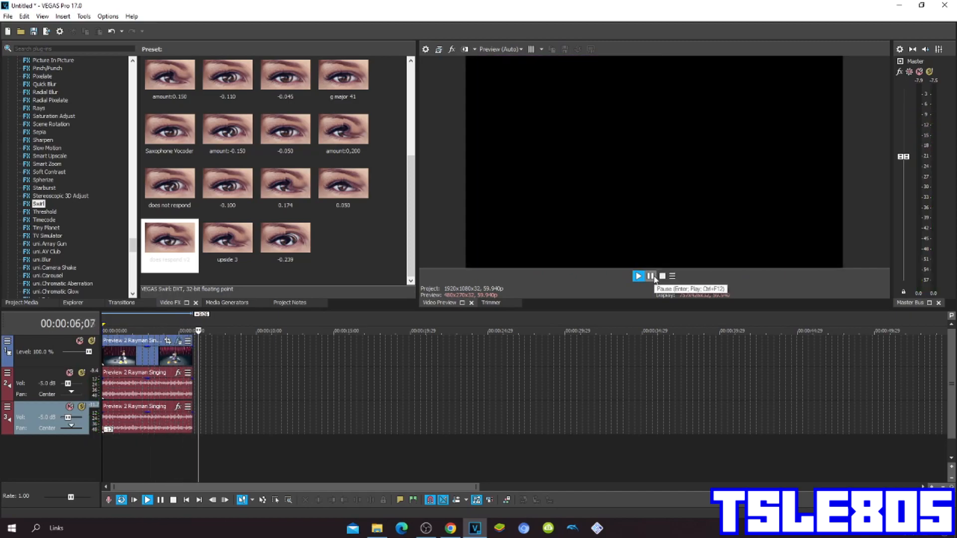
{"action": "left_click", "coordinate": [651, 275]}
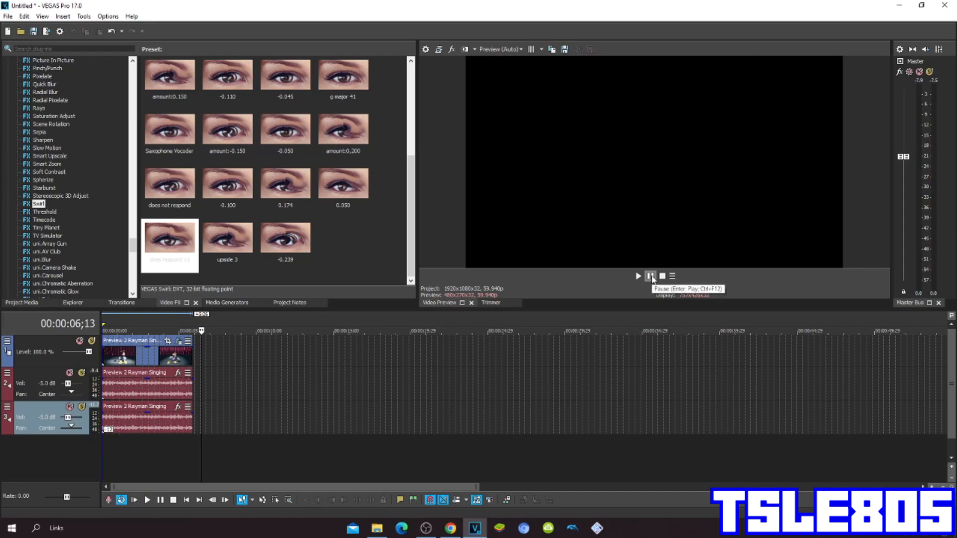